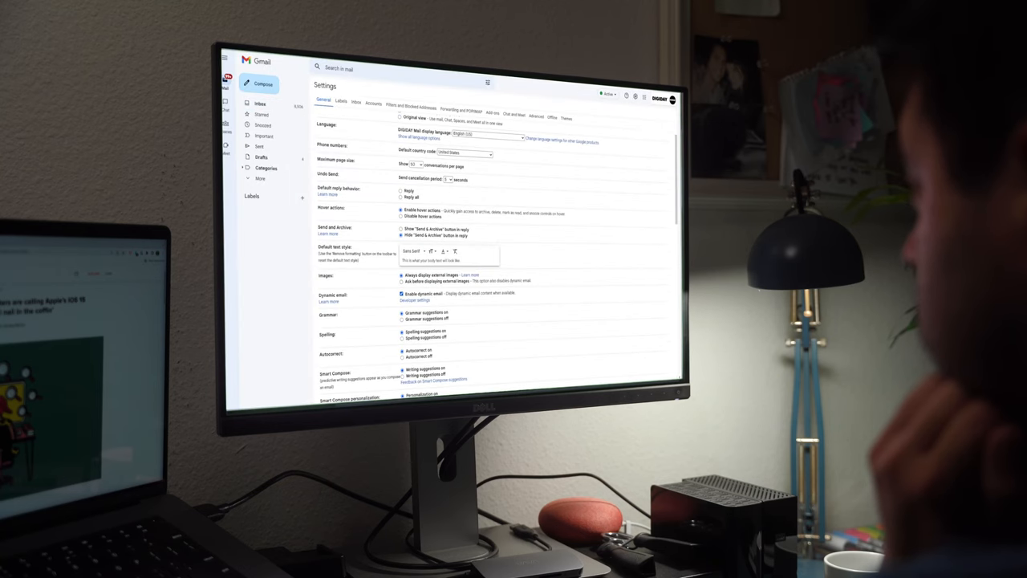
Navigate iOS Settings into Mail and reach the Privacy Protection screen.
scroll("down", 3)
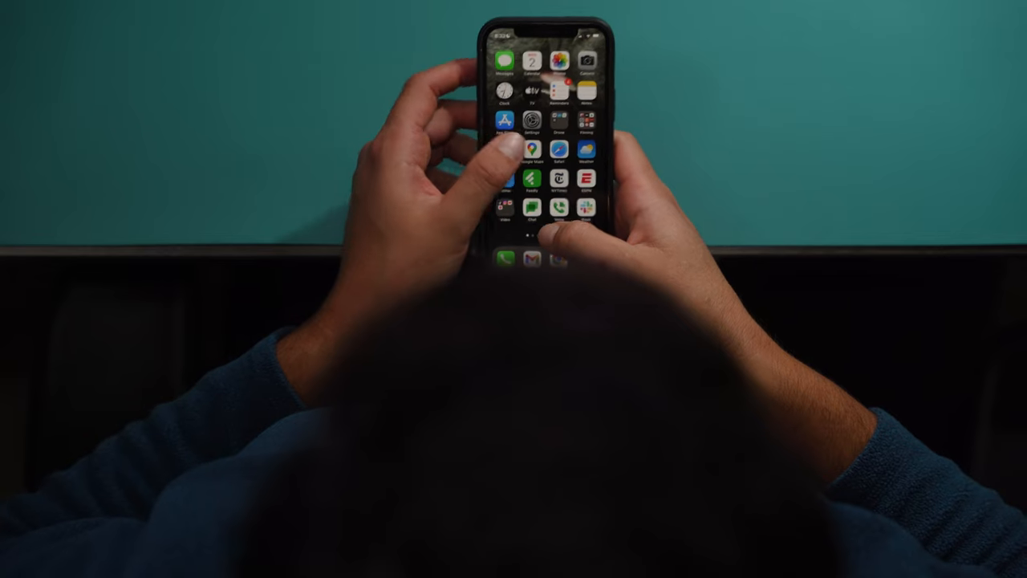
left_click(529, 132)
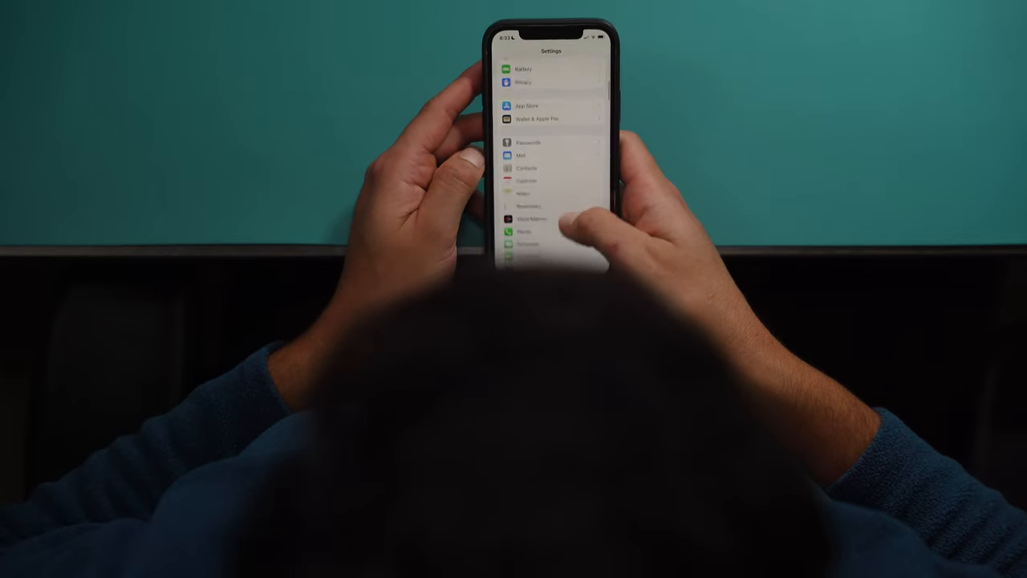
left_click(519, 154)
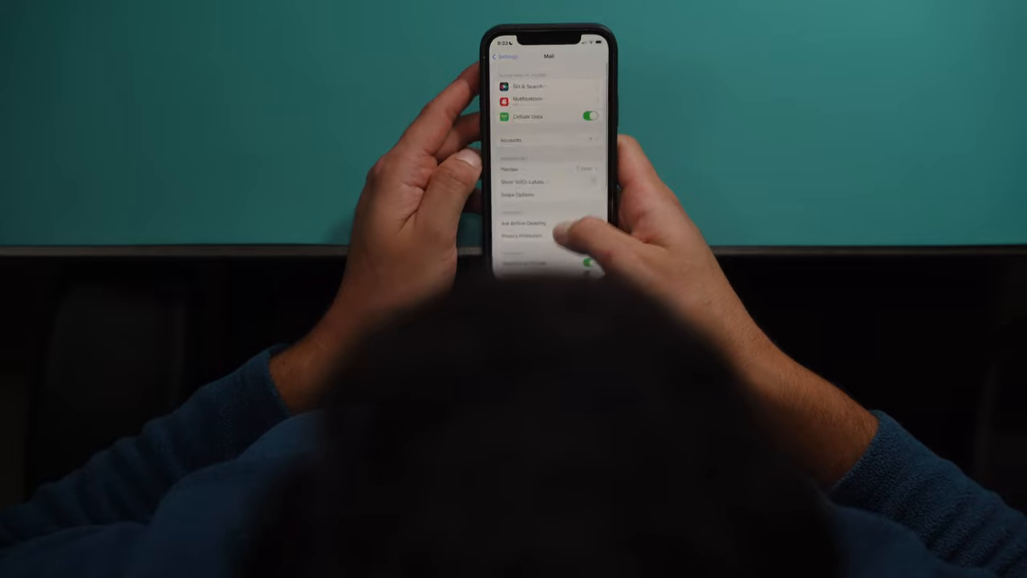
left_click(521, 234)
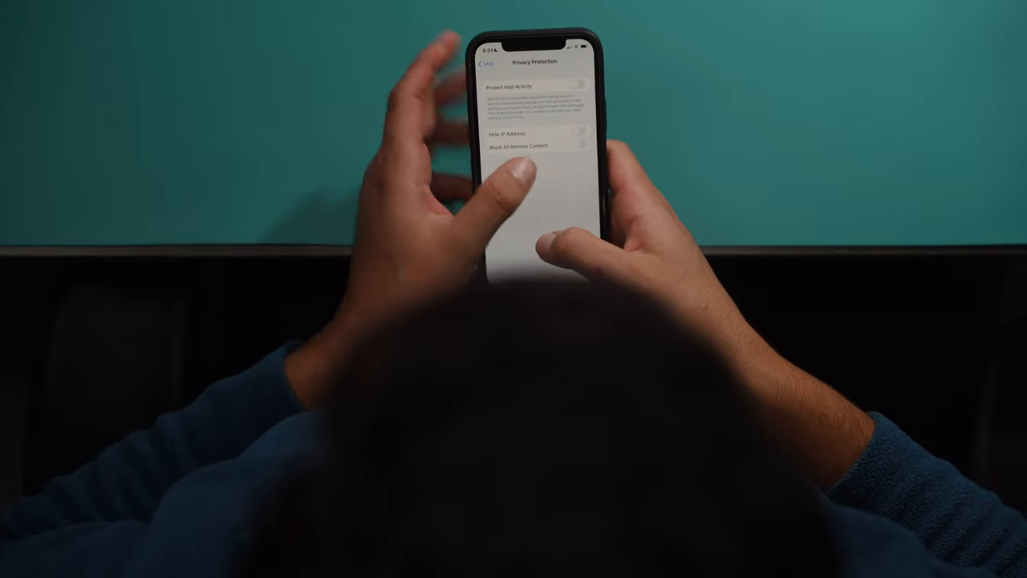